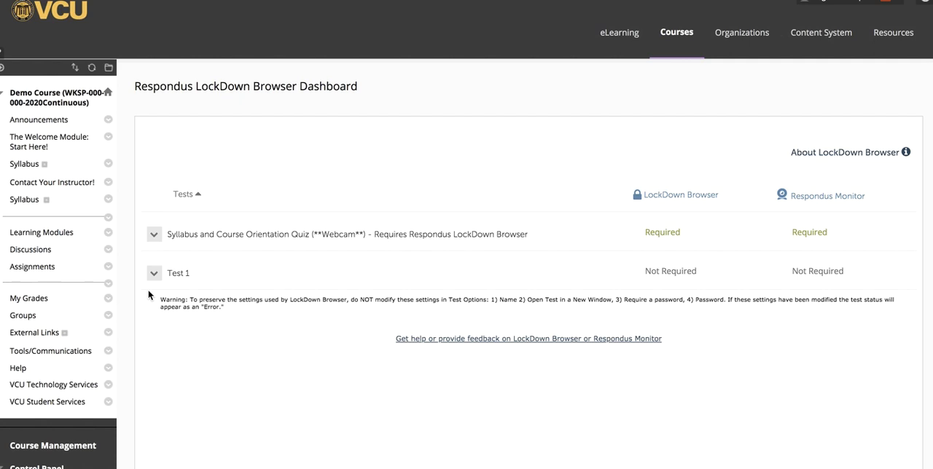
Open Test 1's LockDown Browser settings in the Dashboard and require LockDown Browser for it.
left_click(154, 273)
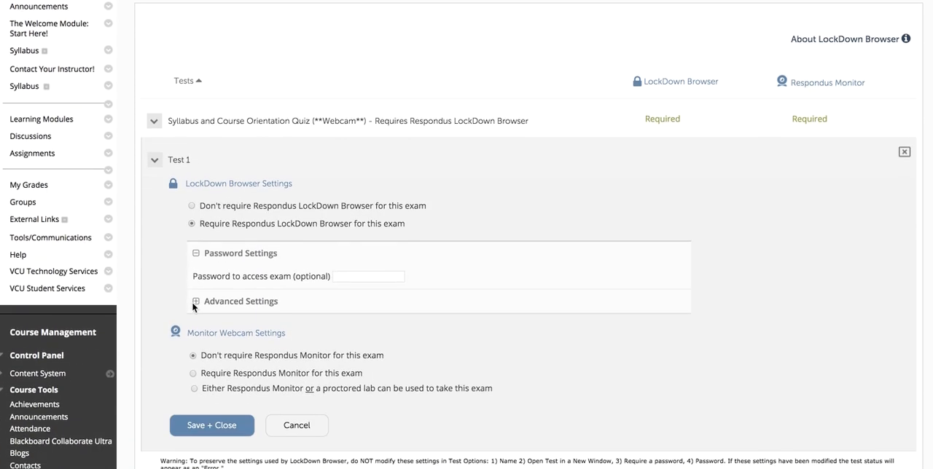